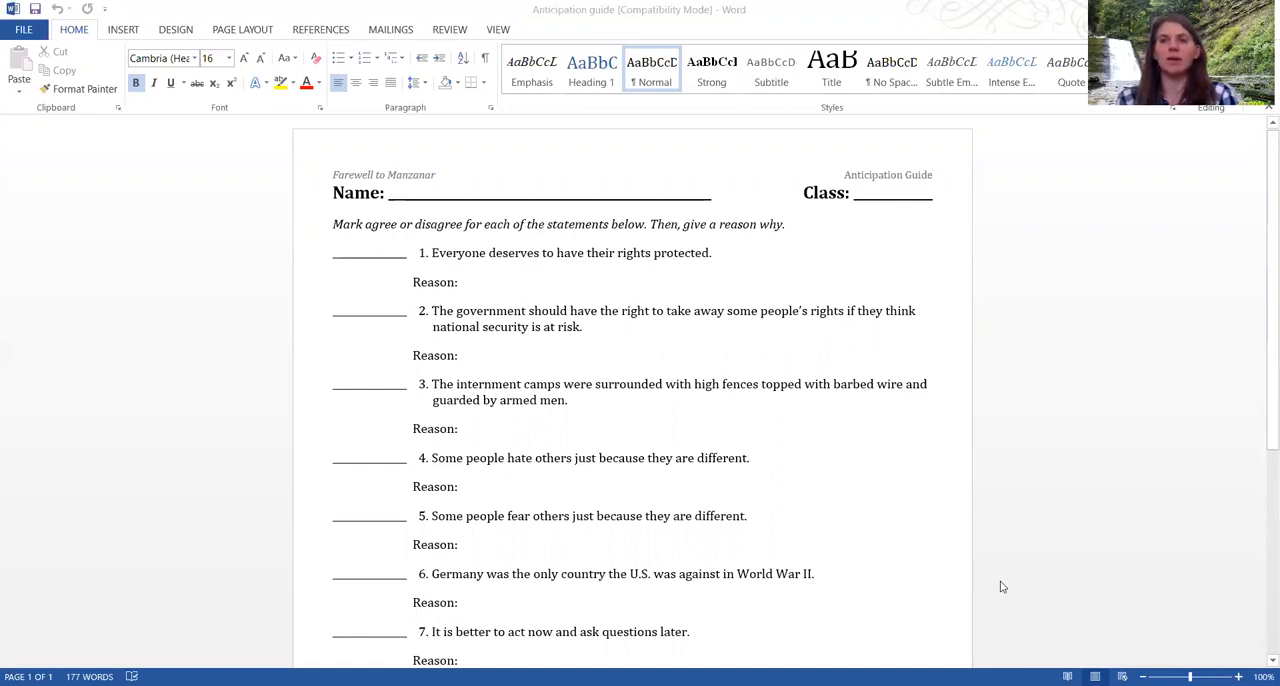
pyautogui.moveTo(726, 110)
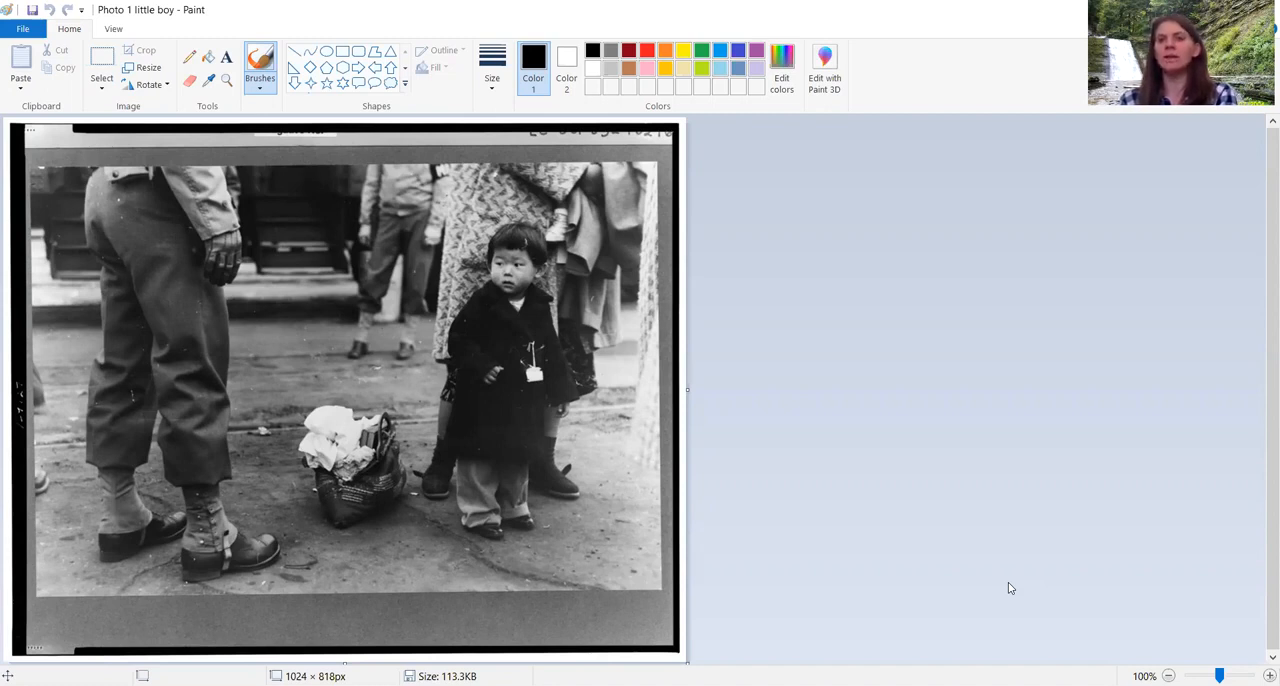
pyautogui.moveTo(839, 442)
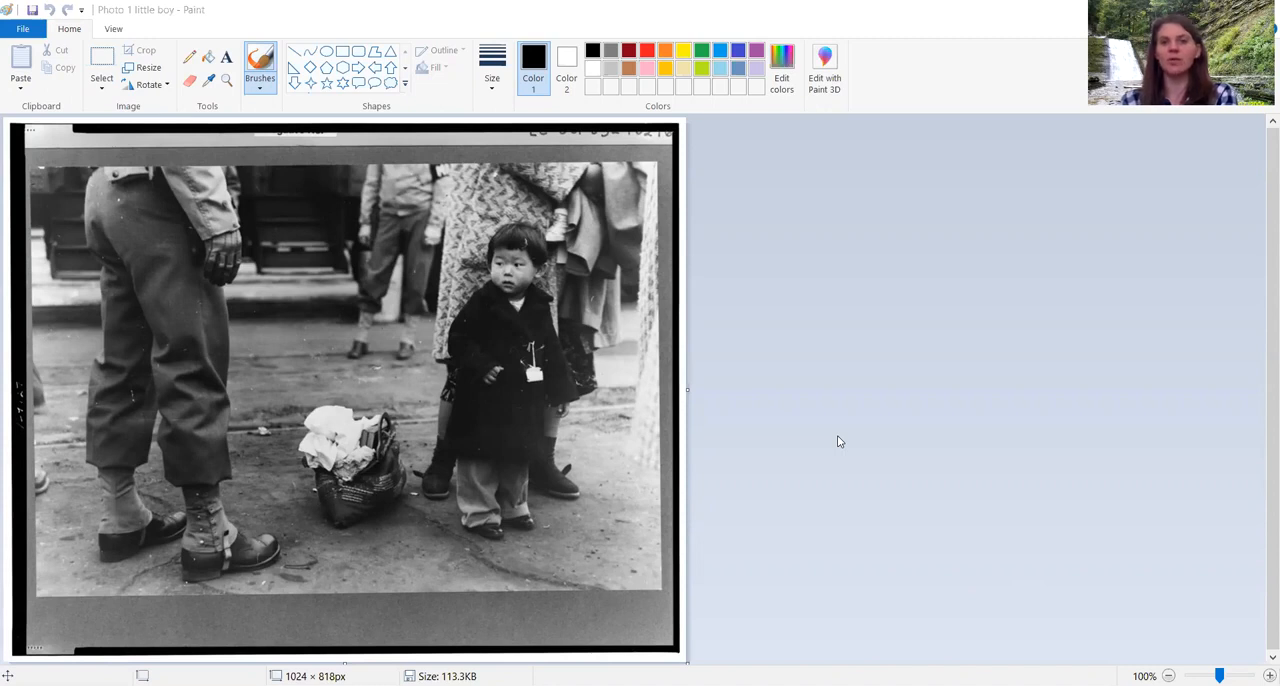
pyautogui.moveTo(1026, 616)
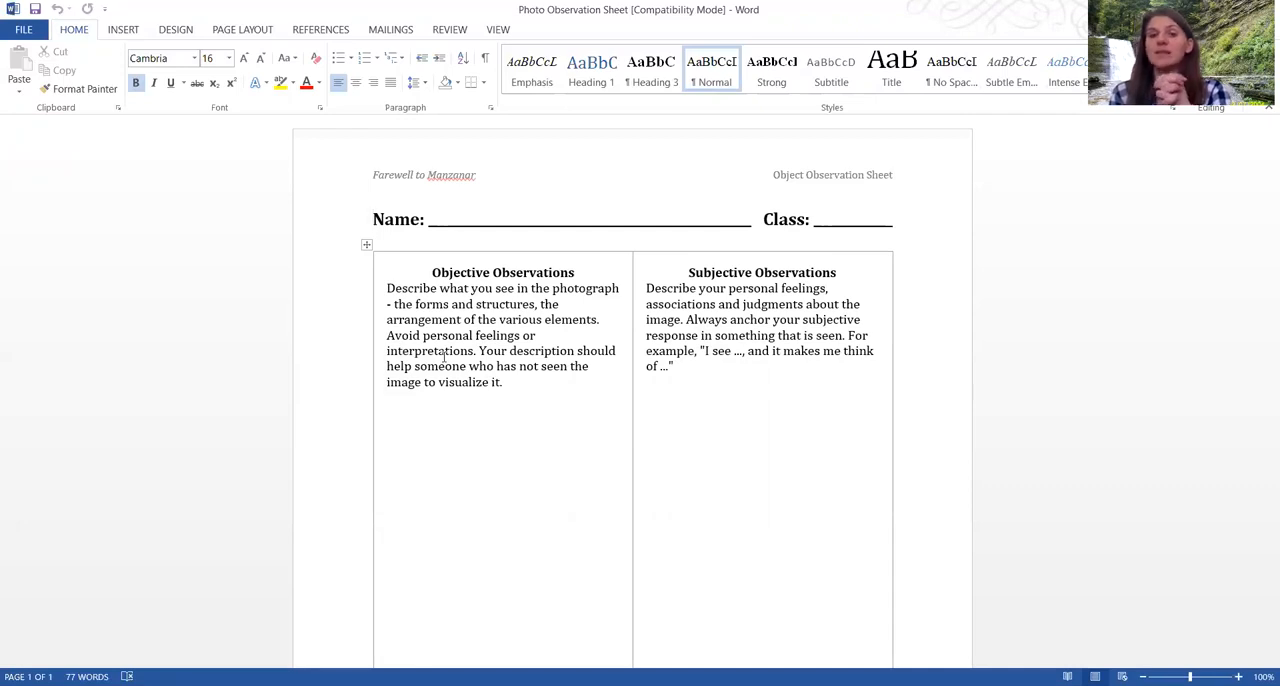
# - Open the Farewell to Manzanar e-book on archive.org and advance to its title page spread
pyautogui.click(375, 219)
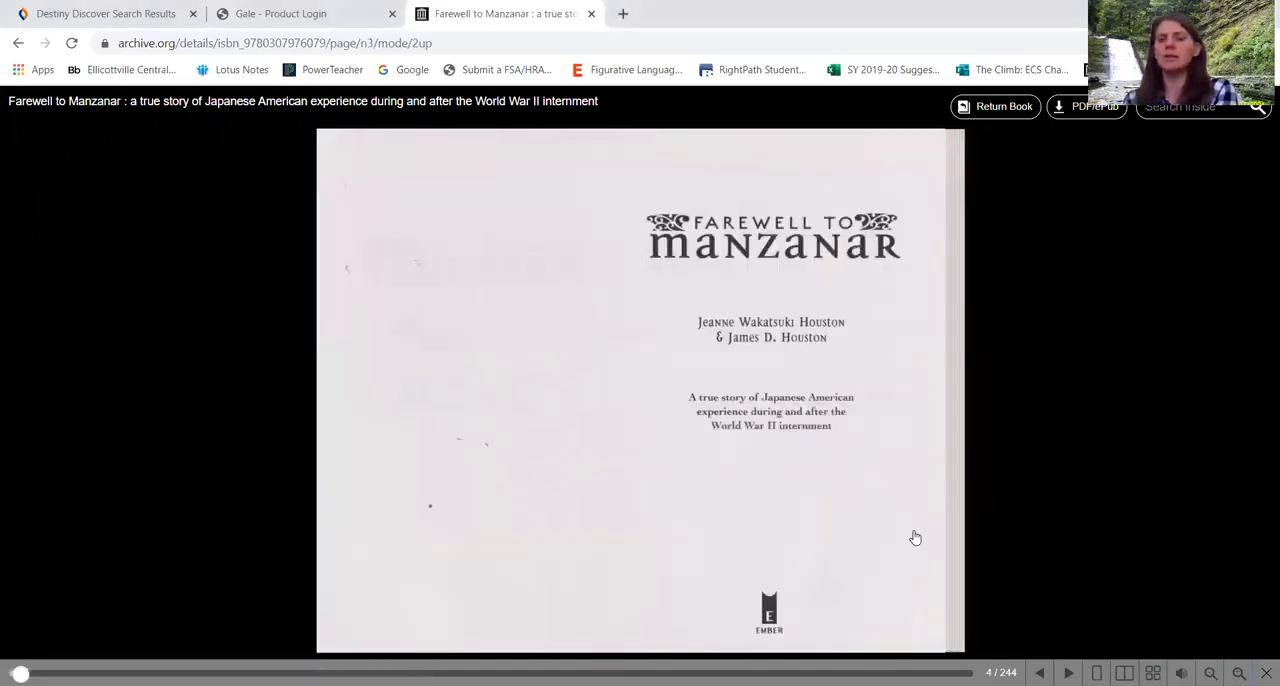
pyautogui.click(1067, 672)
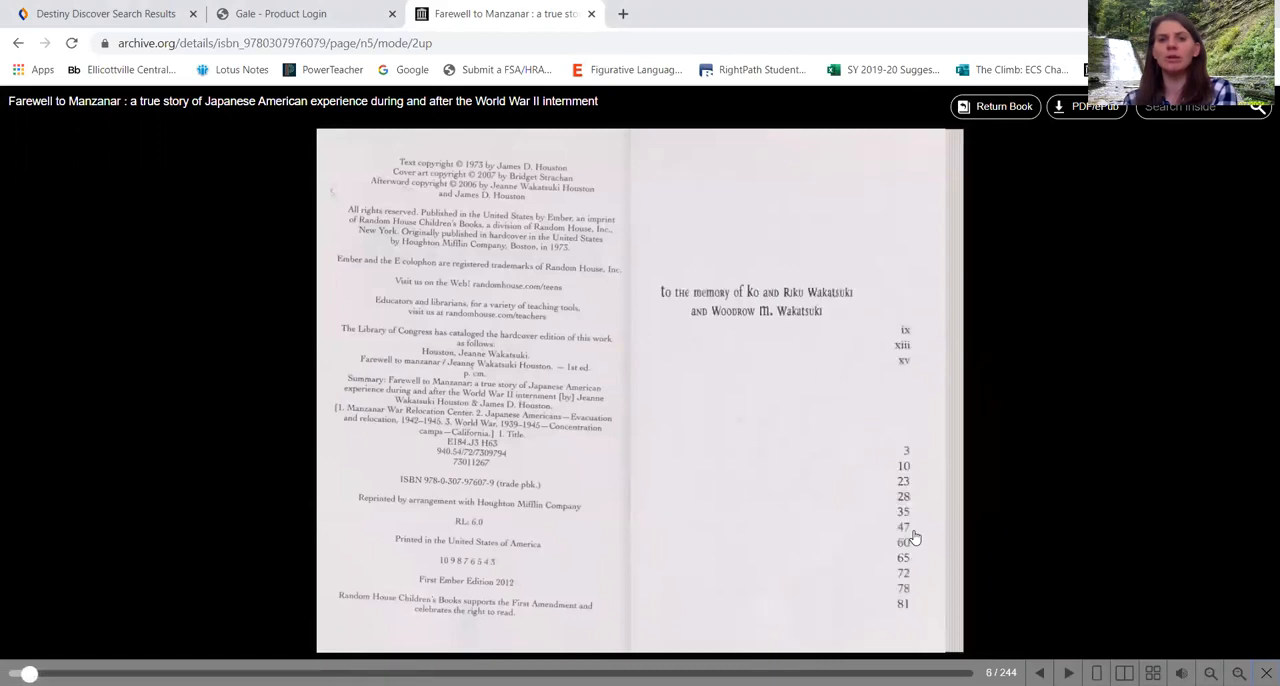
pyautogui.click(1067, 673)
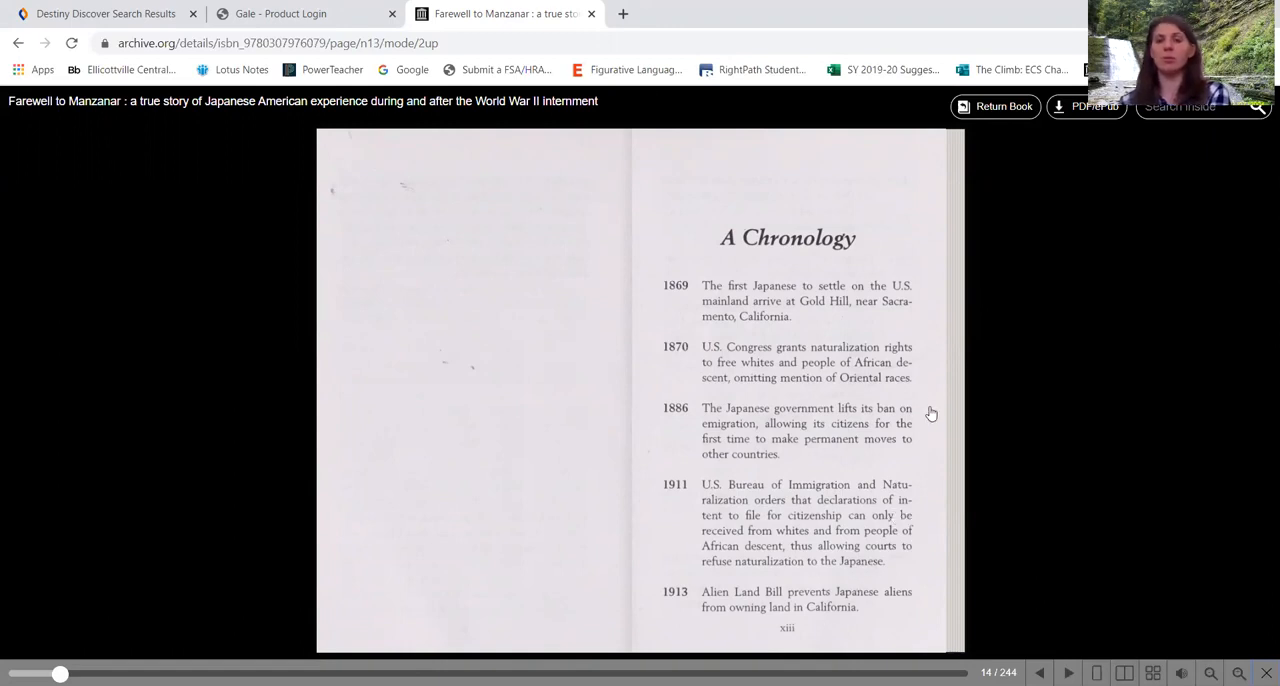
pyautogui.moveTo(868, 380)
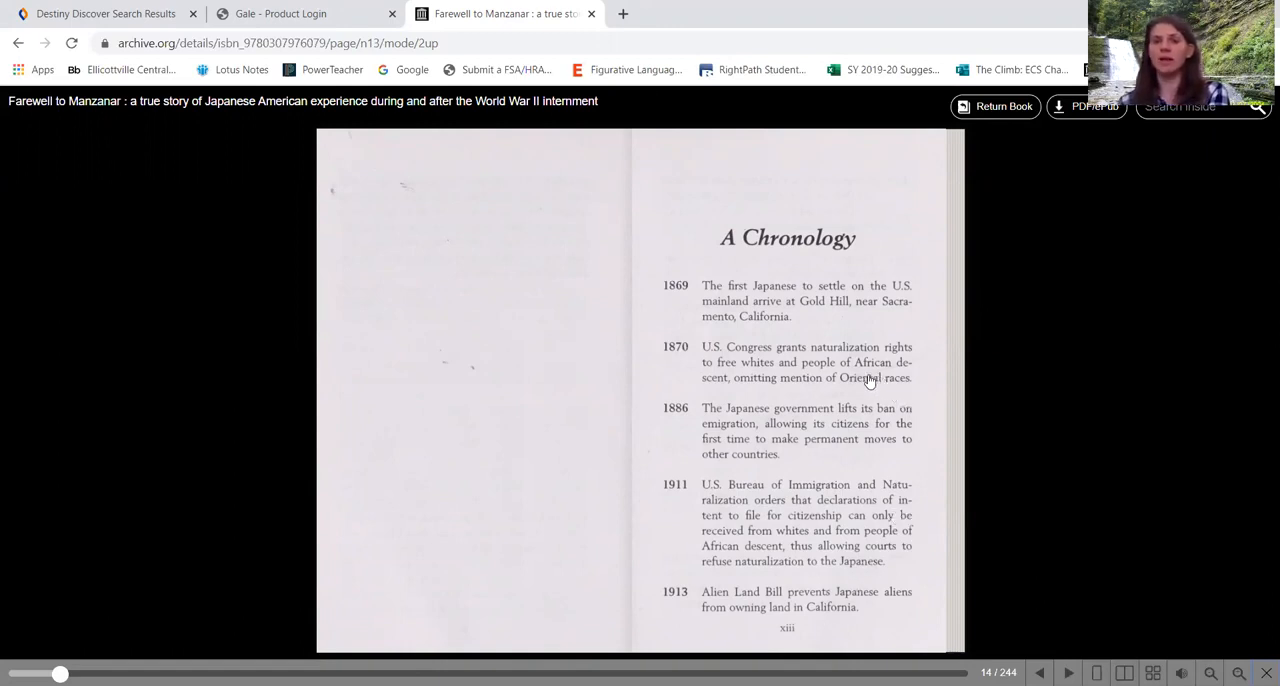
pyautogui.moveTo(778, 402)
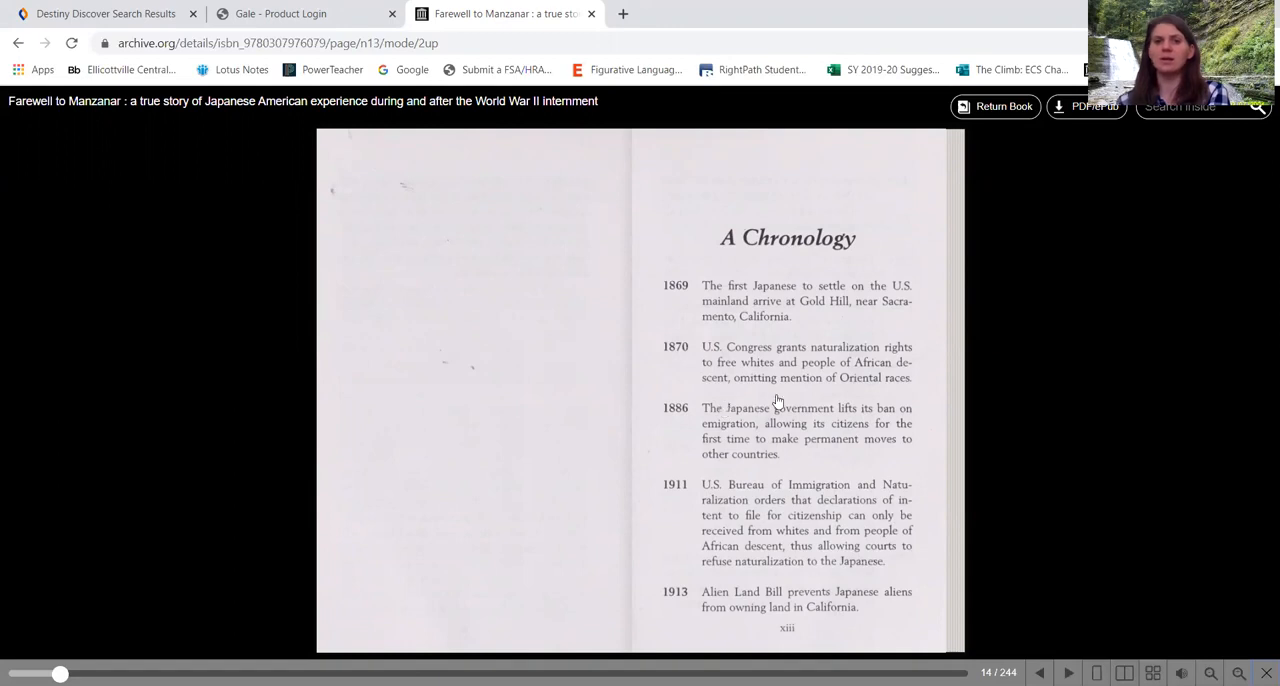
pyautogui.moveTo(755, 404)
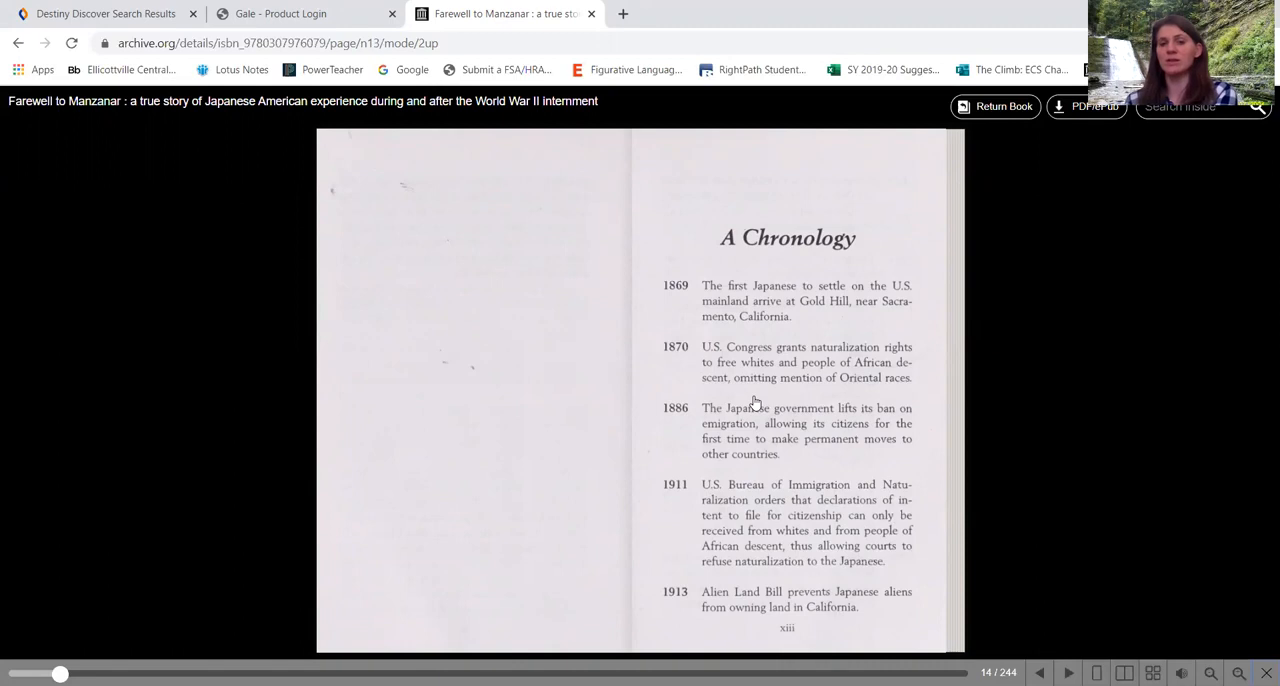
pyautogui.moveTo(820, 398)
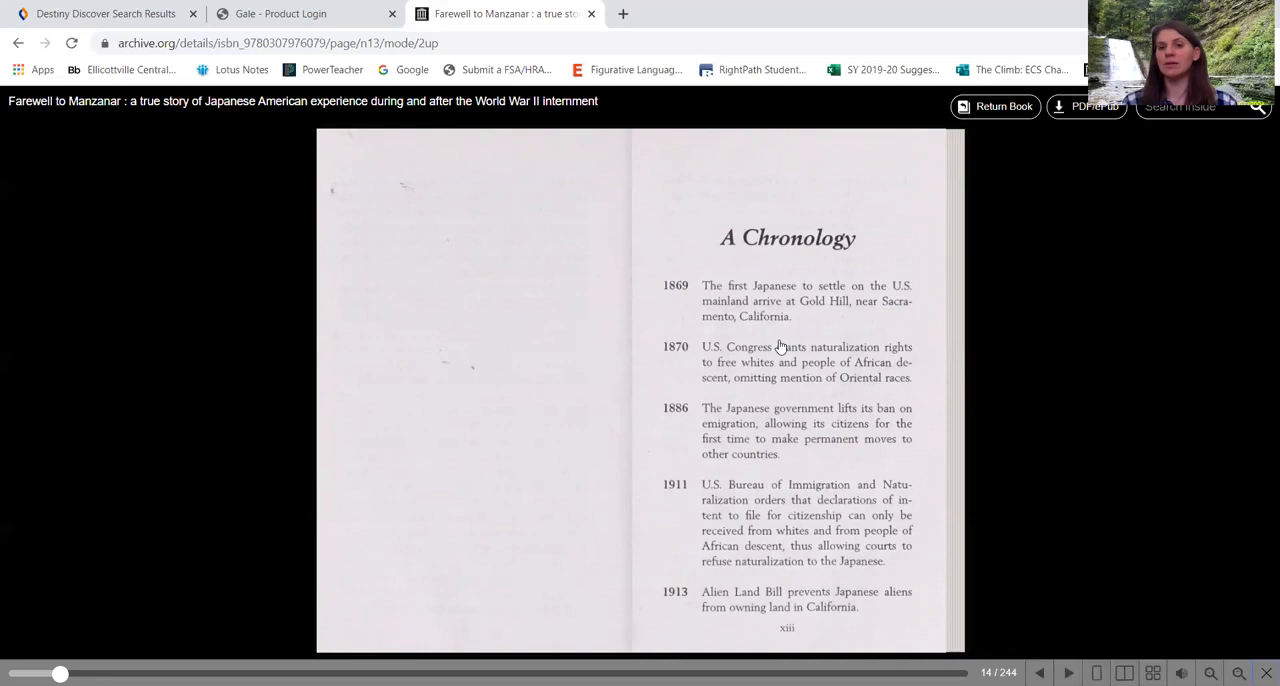
pyautogui.moveTo(760, 330)
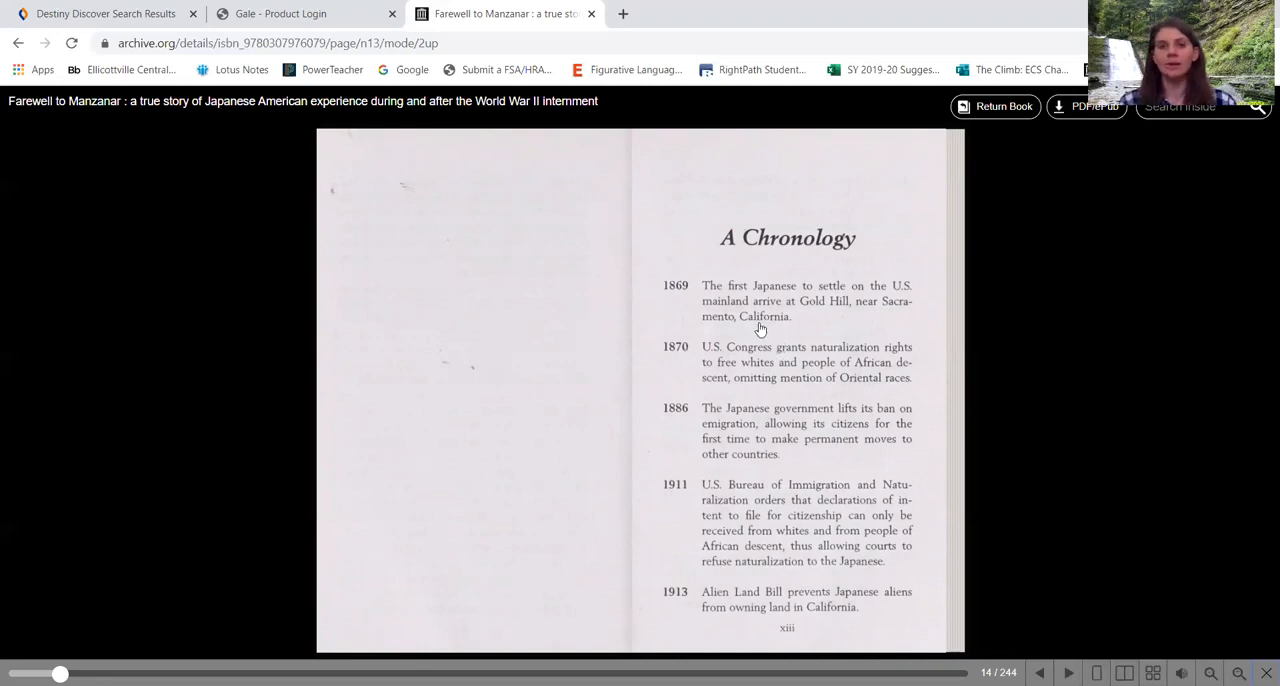
# - Turn to pages xiv–xv, showing the rest of the chronology and Terms Used in This Book
pyautogui.click(1067, 672)
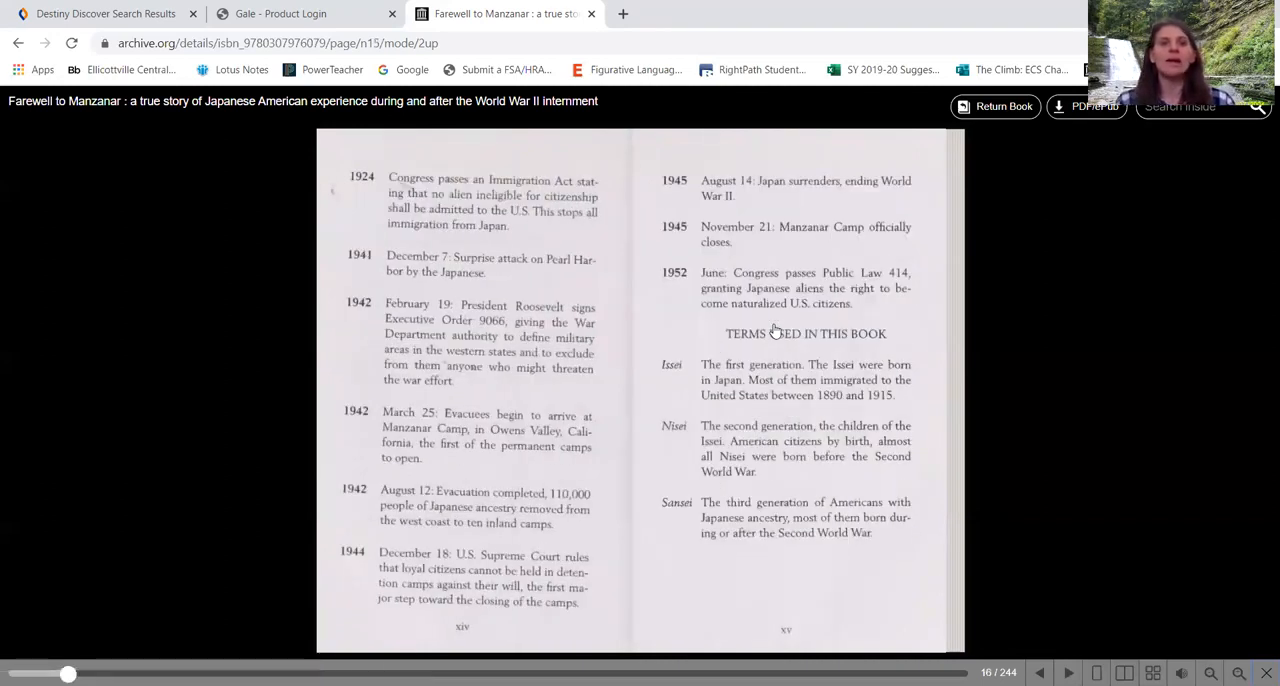
pyautogui.moveTo(715, 378)
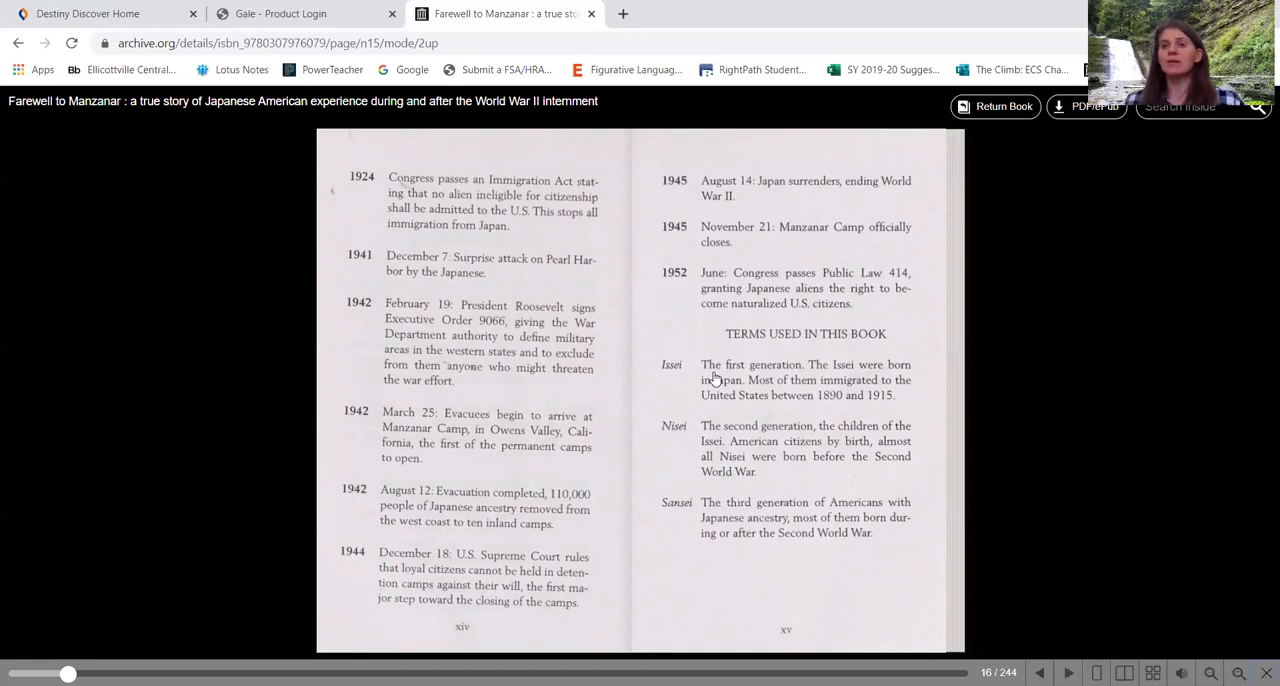
pyautogui.moveTo(778, 502)
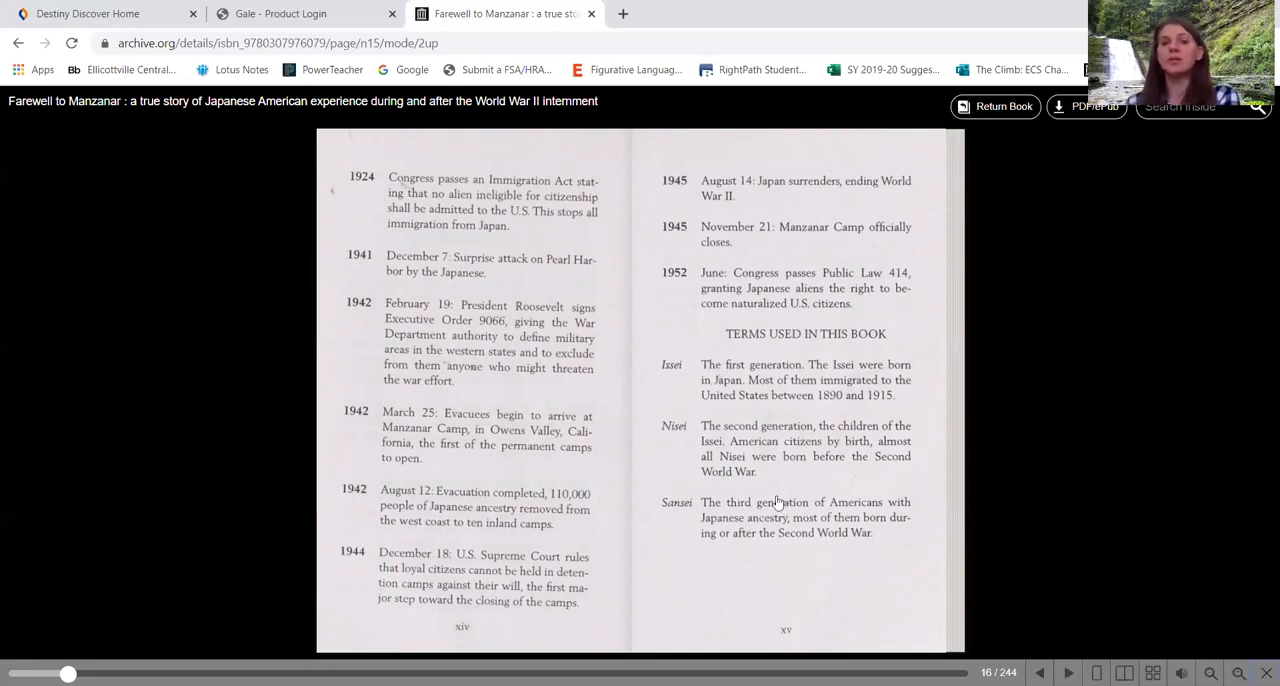
pyautogui.moveTo(681, 541)
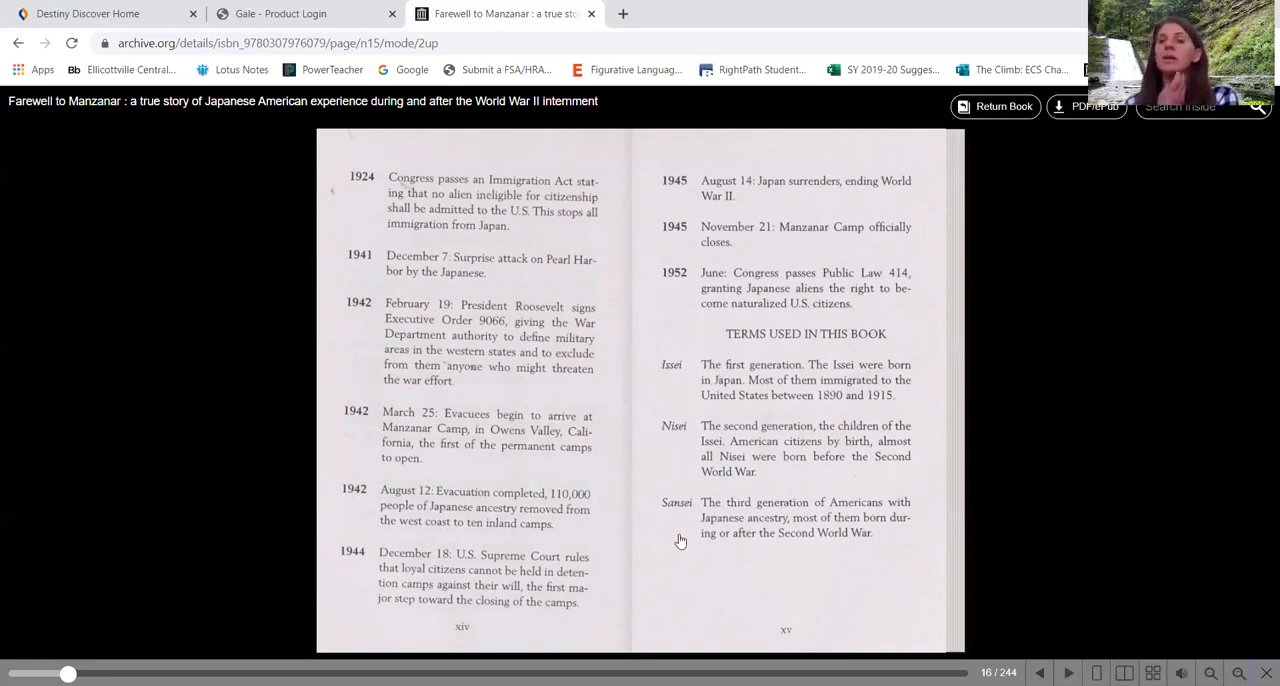